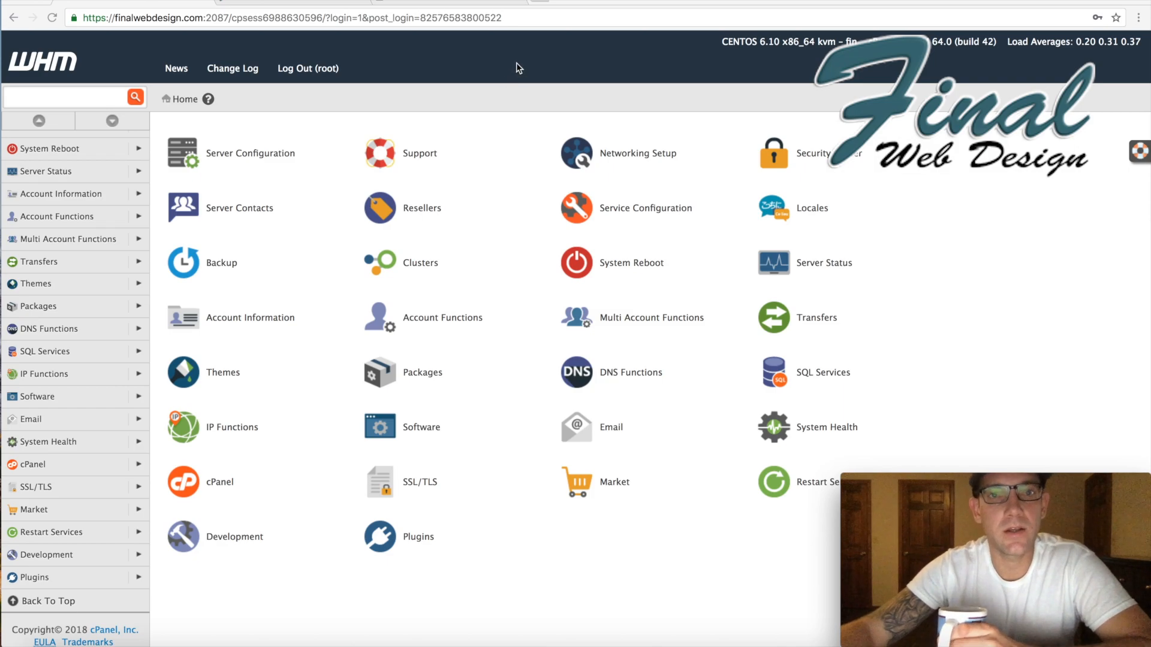
{"action": "mouse_move", "coordinate": [489, 86]}
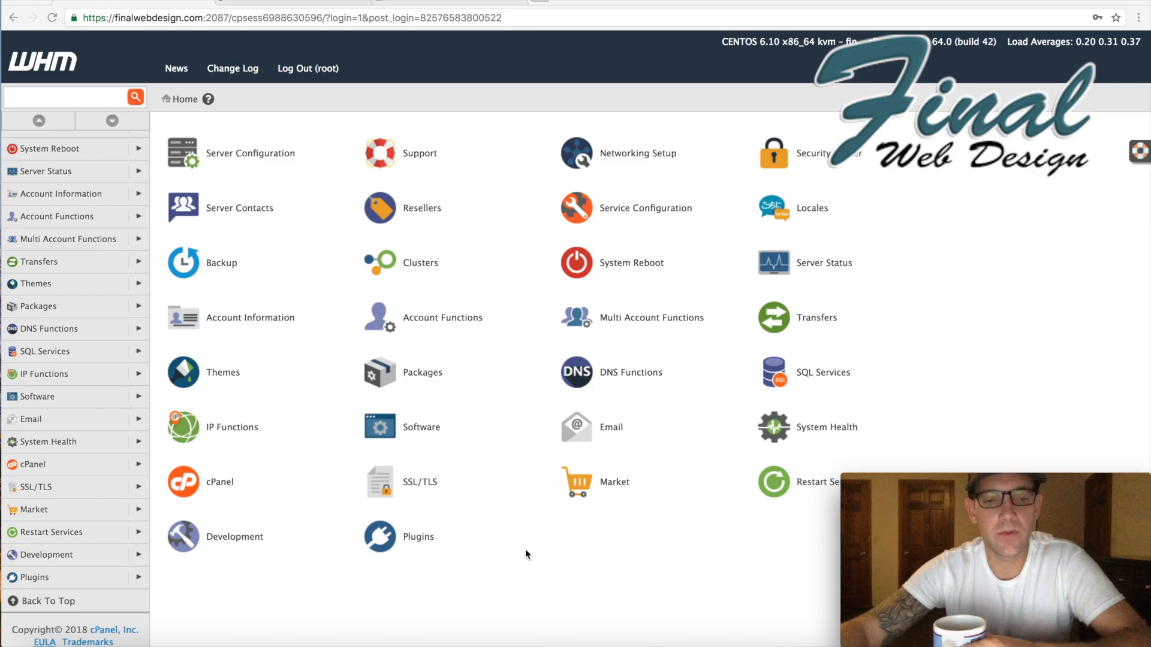
{"action": "mouse_move", "coordinate": [397, 418]}
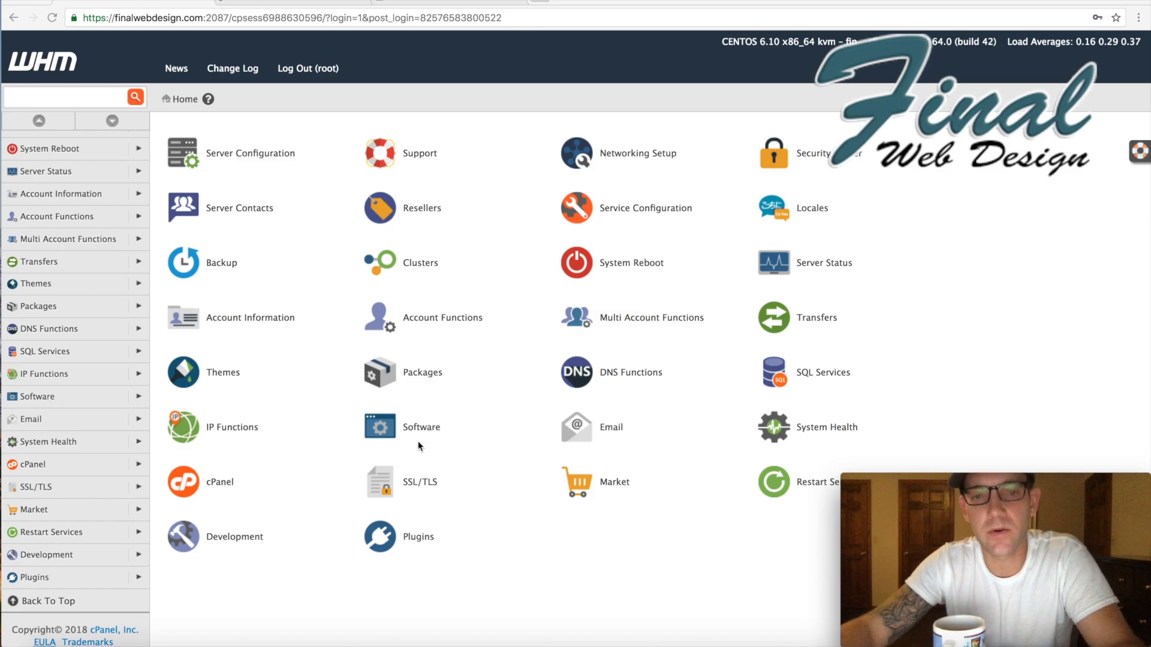
{"action": "mouse_move", "coordinate": [531, 547]}
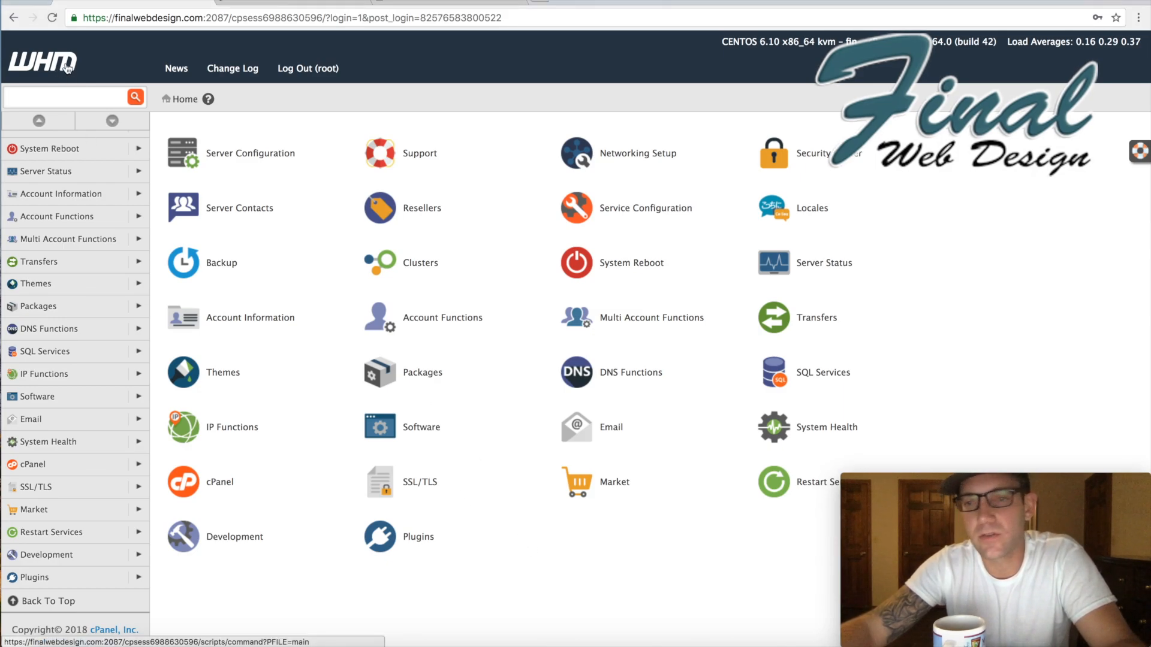
{"action": "mouse_move", "coordinate": [107, 67]}
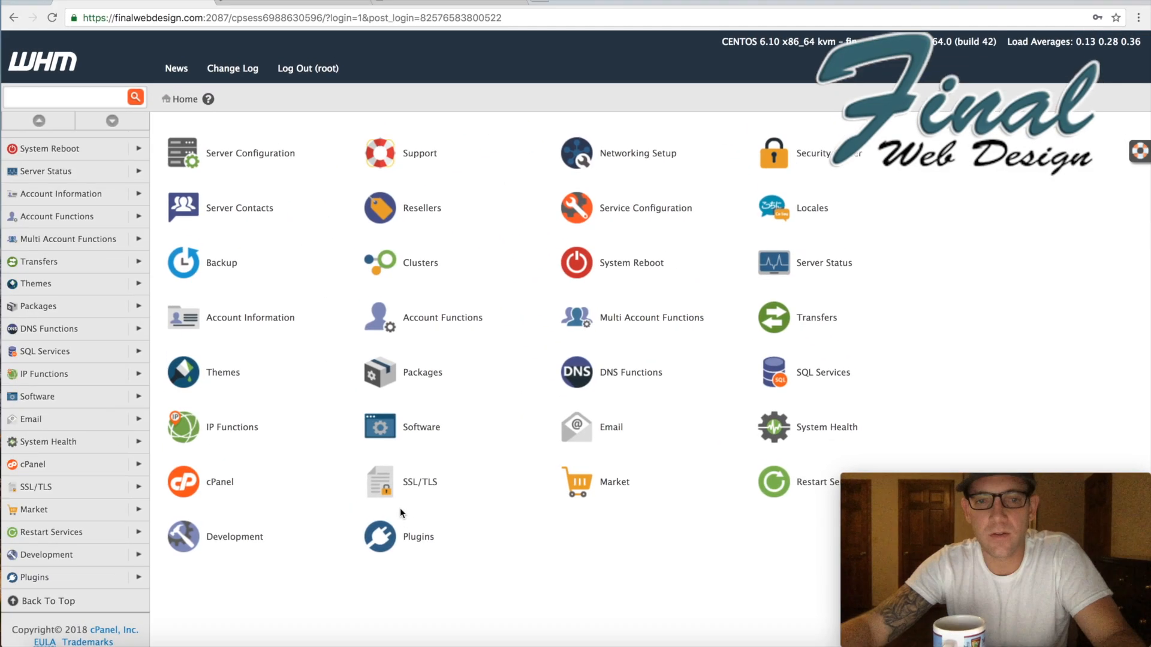
Go to WHM's SSL/TLS section with certificate and AutoSSL tools
{"action": "left_click", "coordinate": [420, 482]}
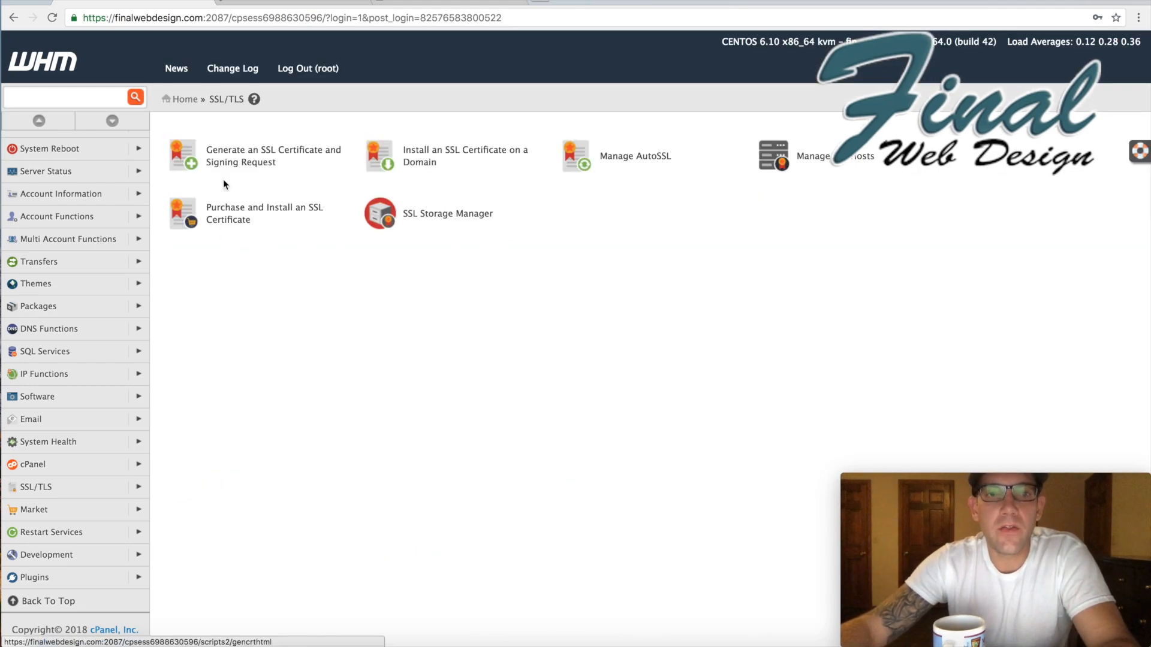
{"action": "mouse_move", "coordinate": [247, 178]}
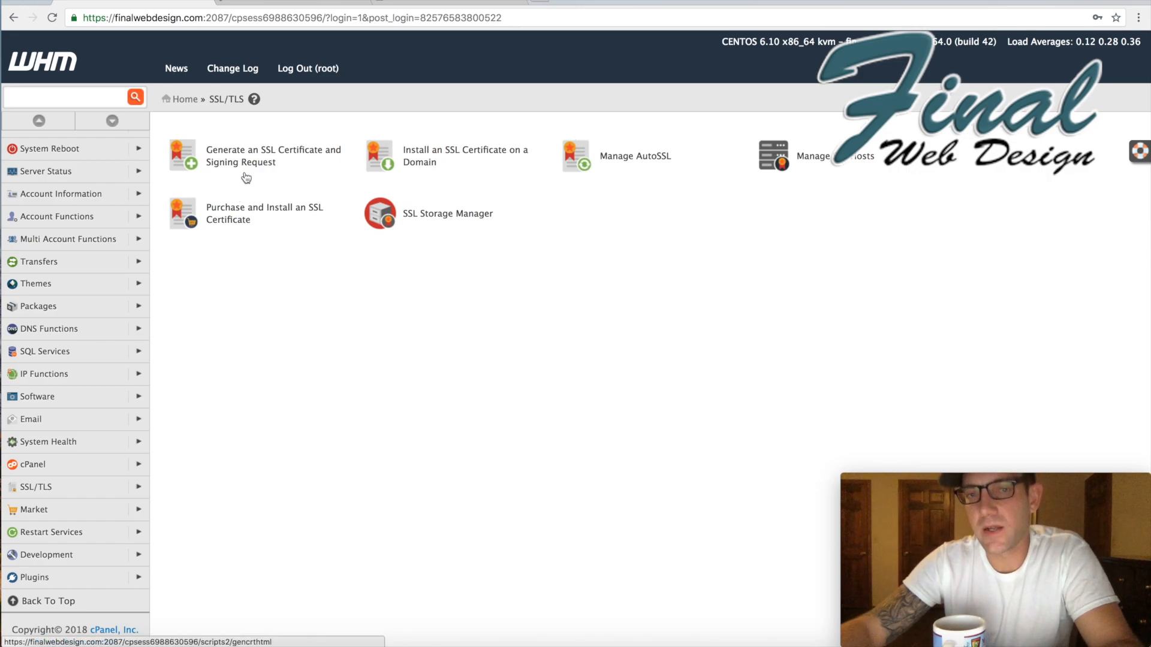
{"action": "mouse_move", "coordinate": [476, 170]}
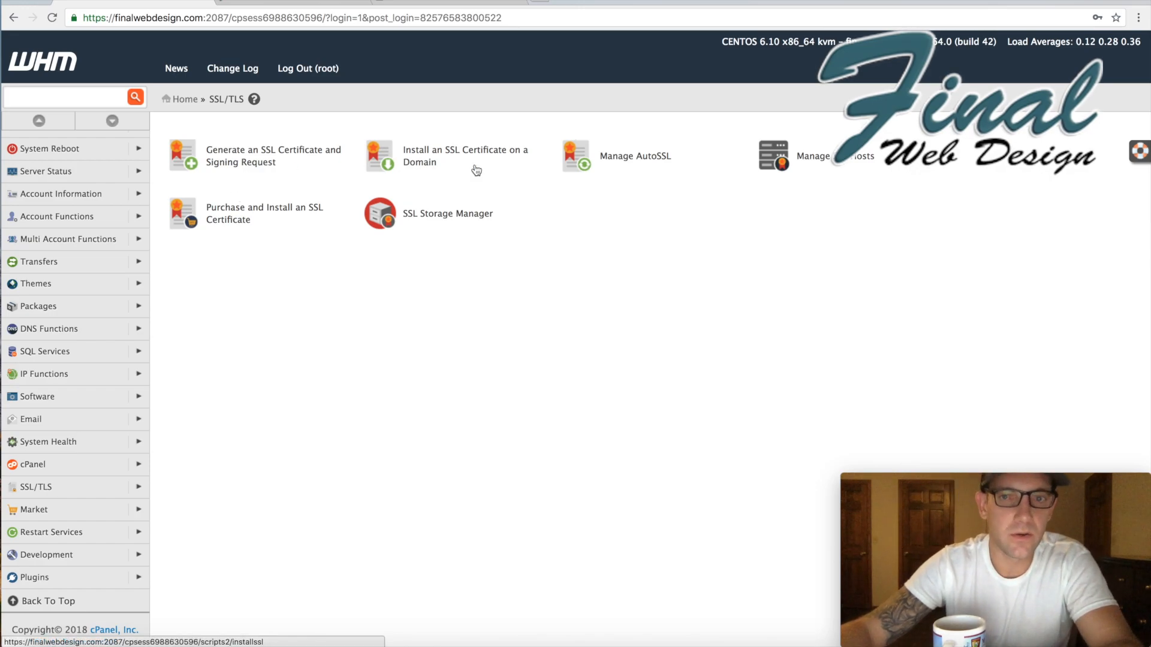
{"action": "mouse_move", "coordinate": [226, 293]}
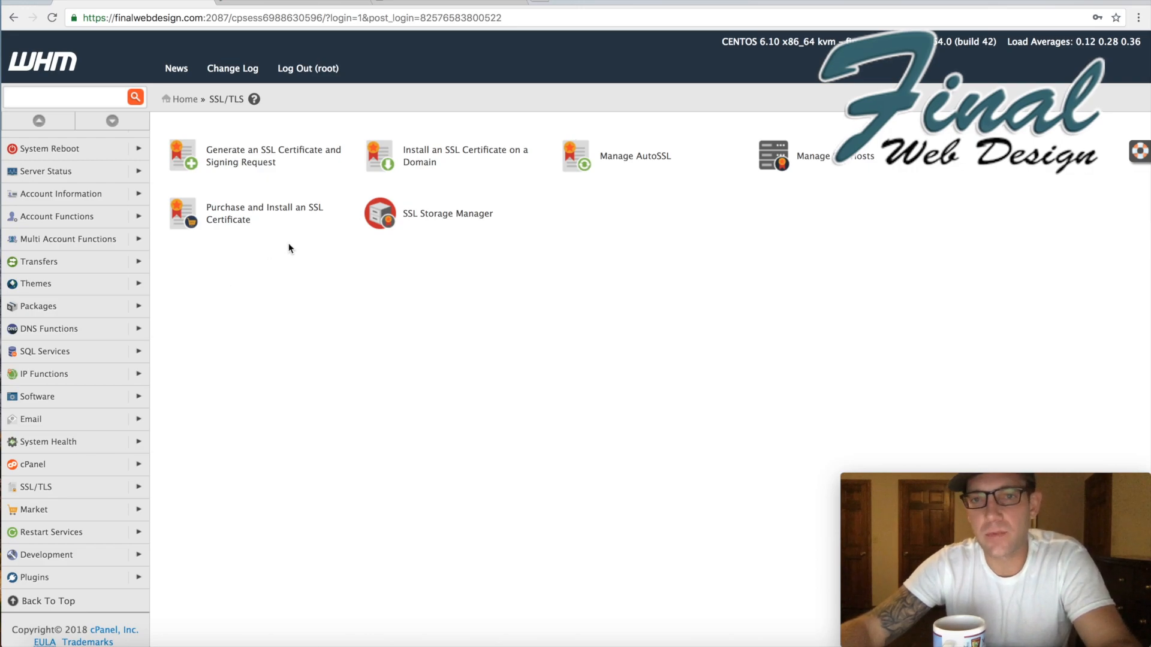
{"action": "mouse_move", "coordinate": [543, 249]}
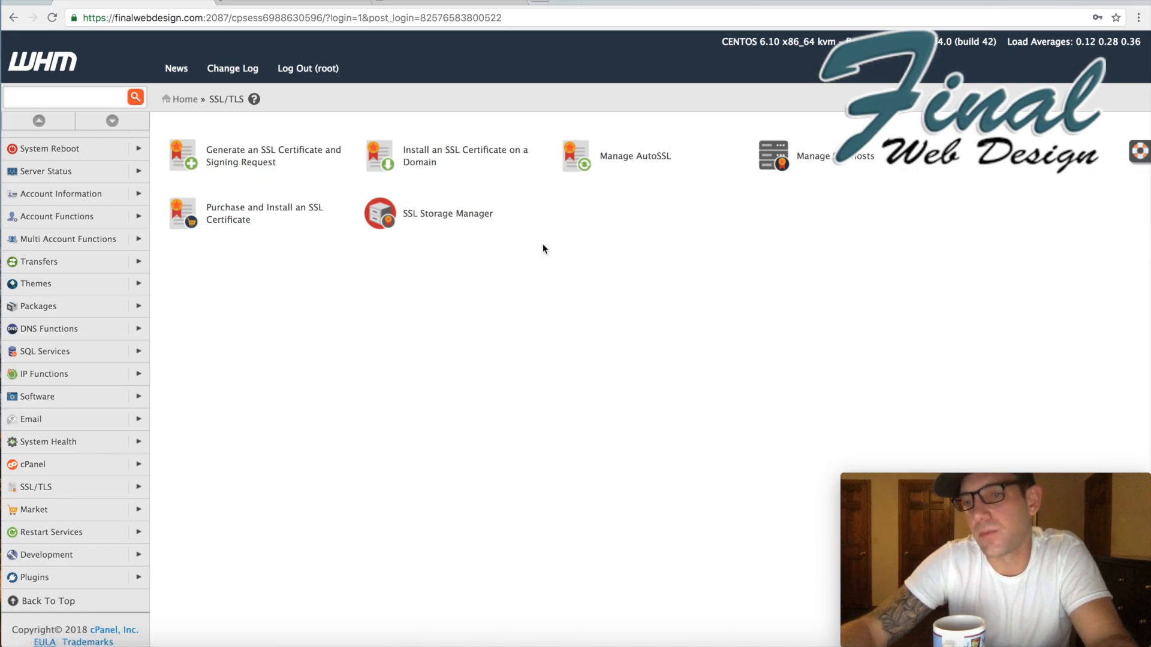
{"action": "mouse_move", "coordinate": [626, 162]}
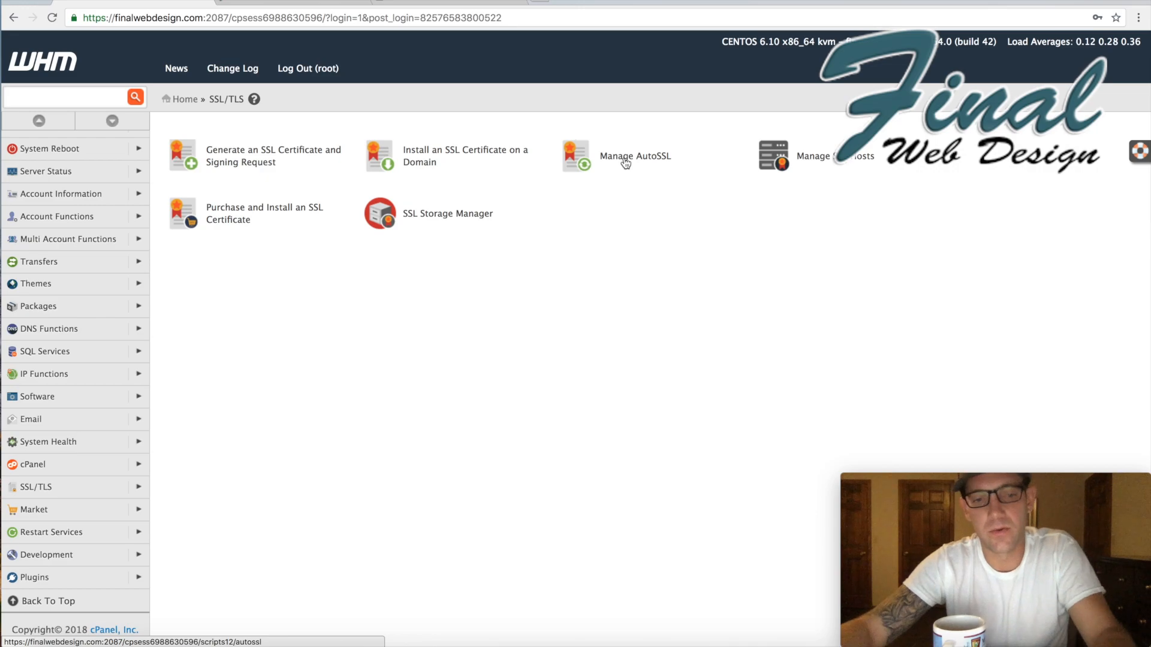
Enter Manage AutoSSL and check the Manage Users list and the cPanel (Comodo) provider
{"action": "left_click", "coordinate": [635, 156]}
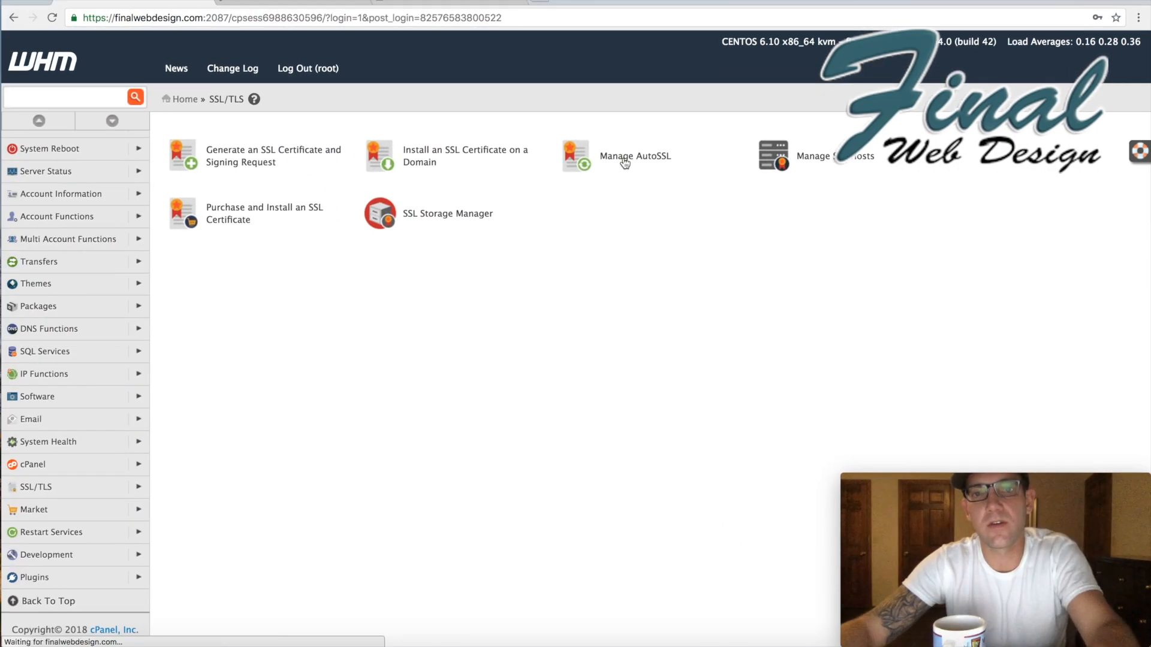
{"action": "left_click", "coordinate": [635, 156]}
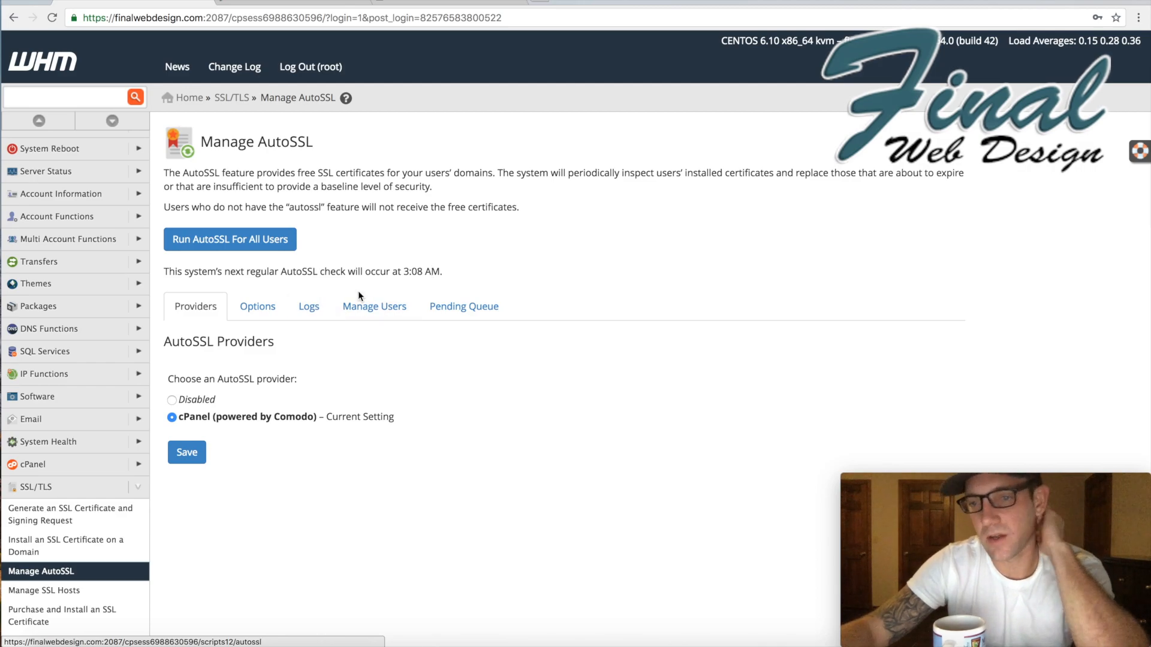
{"action": "left_click", "coordinate": [374, 305]}
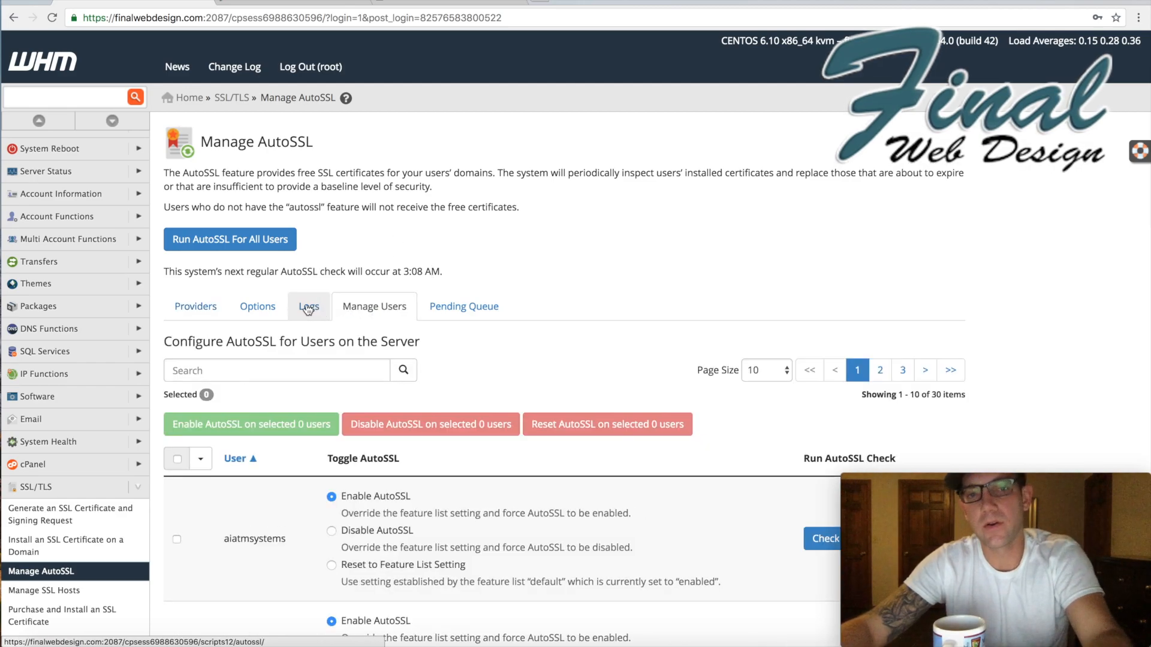
{"action": "left_click", "coordinate": [196, 305]}
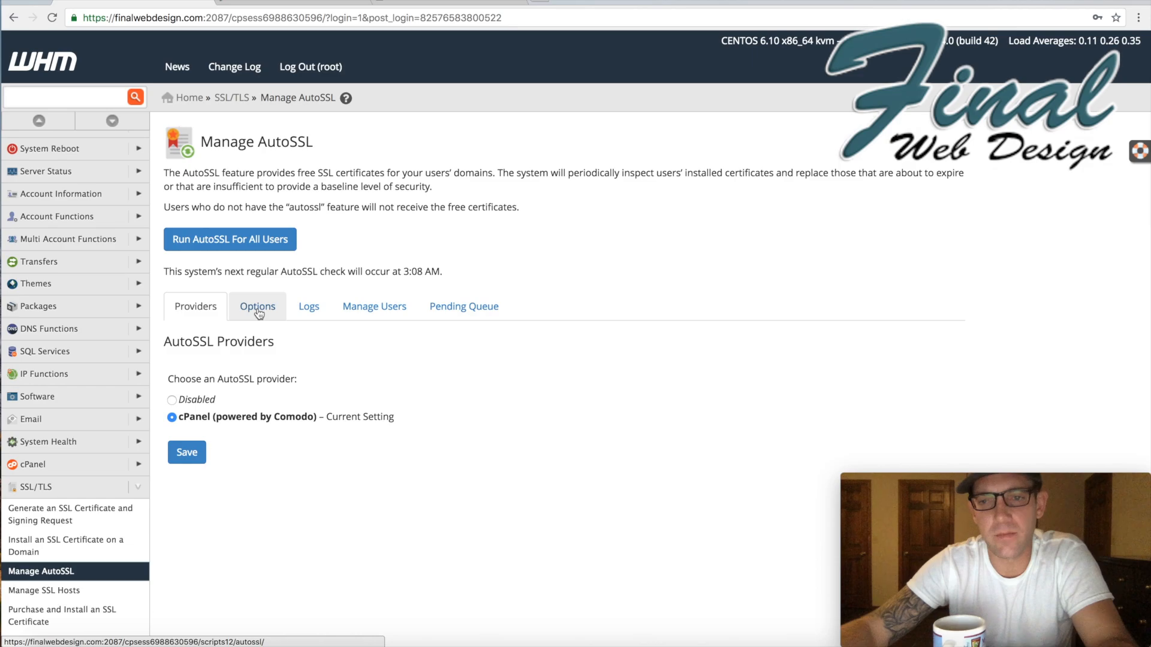
Review the AutoSSL Options and Logs, then return to the per-user AutoSSL settings list
{"action": "left_click", "coordinate": [256, 306]}
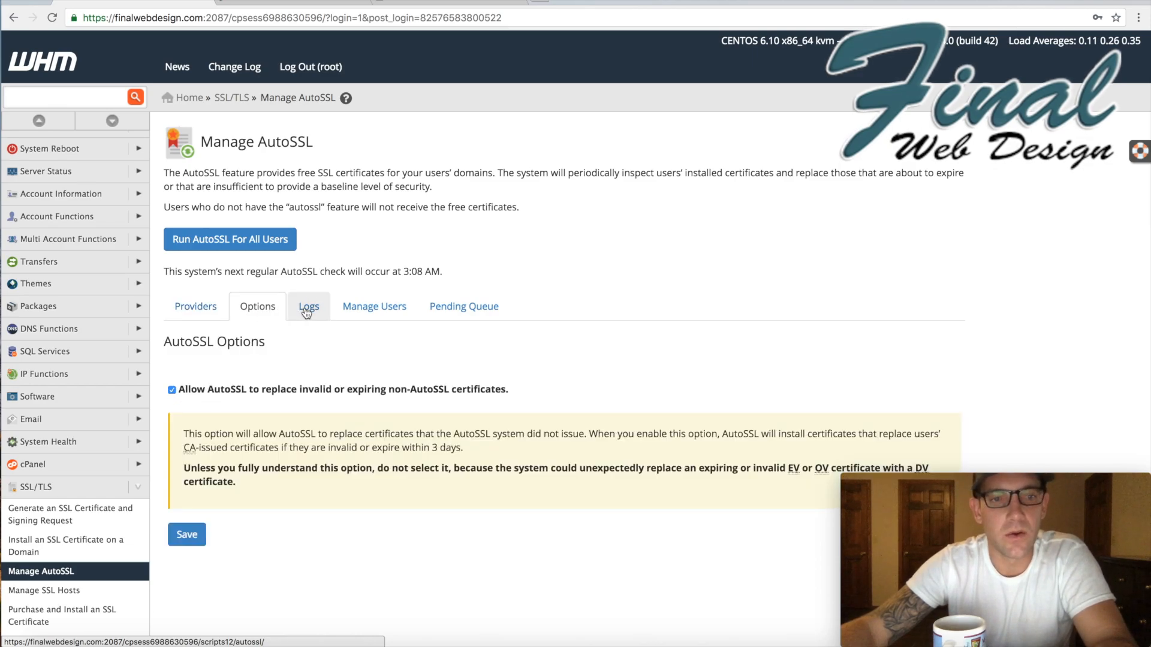
{"action": "left_click", "coordinate": [308, 306]}
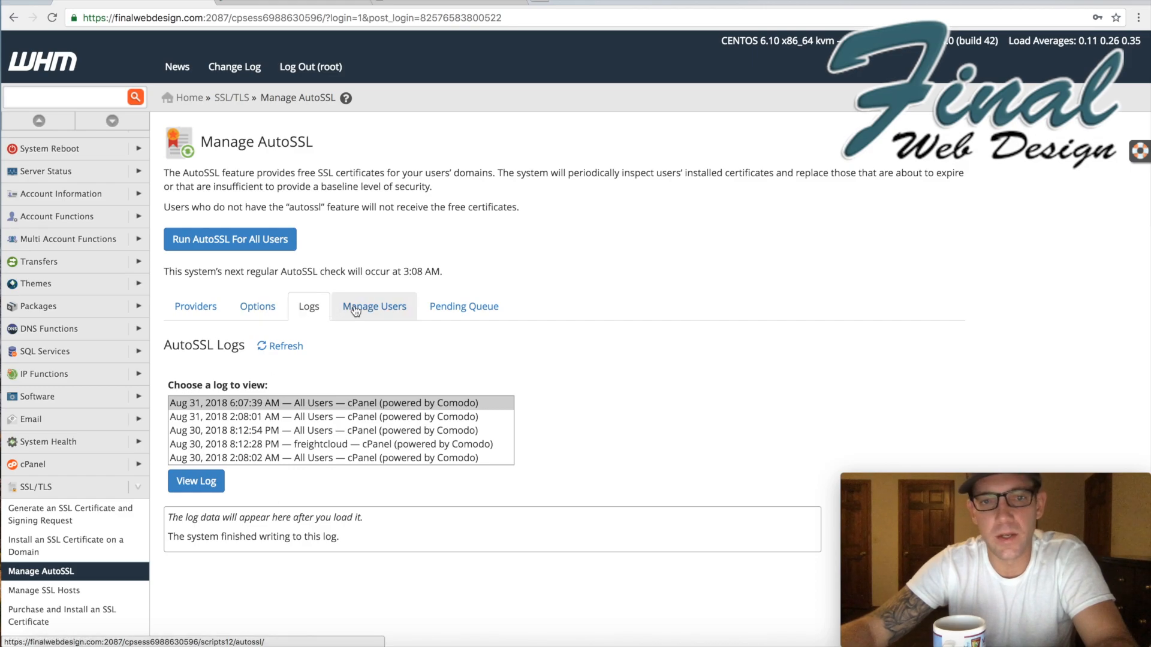
{"action": "left_click", "coordinate": [374, 306]}
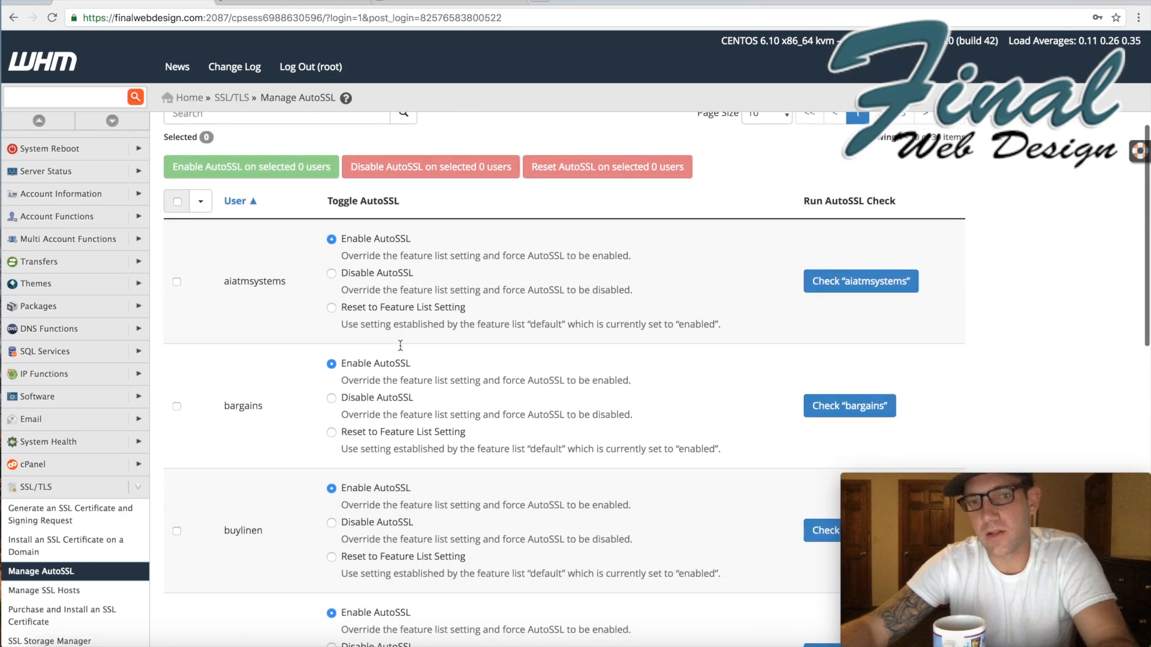
{"action": "scroll", "scroll_direction": "down", "scroll_amount": 3}
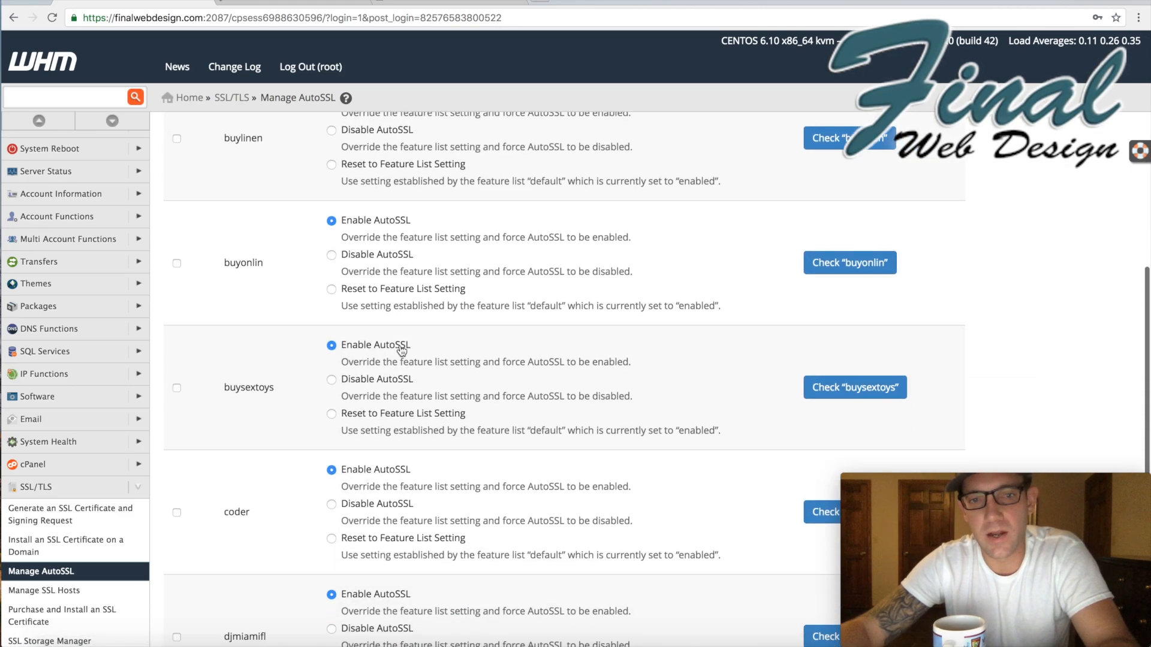
{"action": "scroll", "scroll_direction": "down", "scroll_amount": 3}
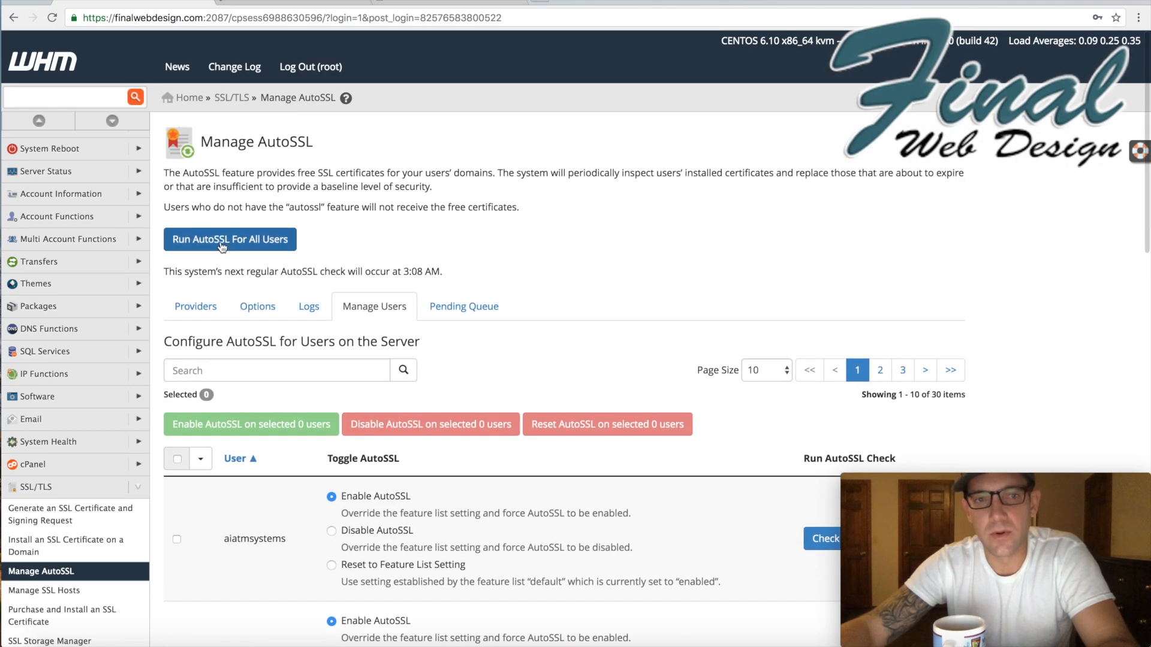
Run the AutoSSL check for all users from Manage AutoSSL
{"action": "left_click", "coordinate": [229, 239]}
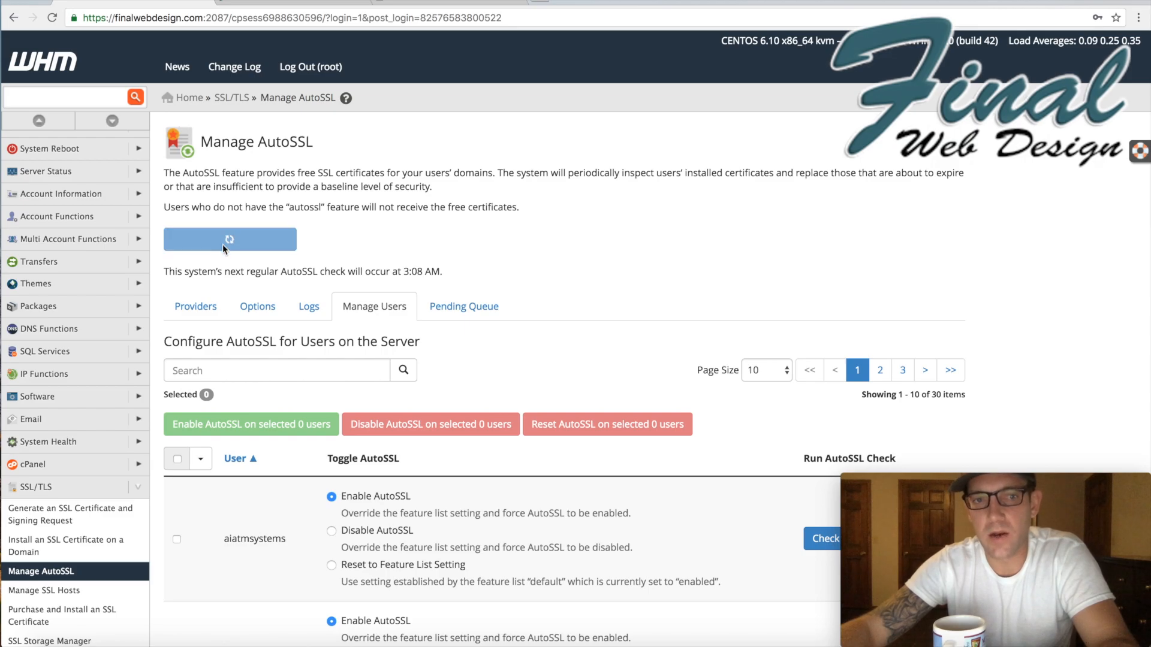
{"action": "left_click", "coordinate": [229, 239]}
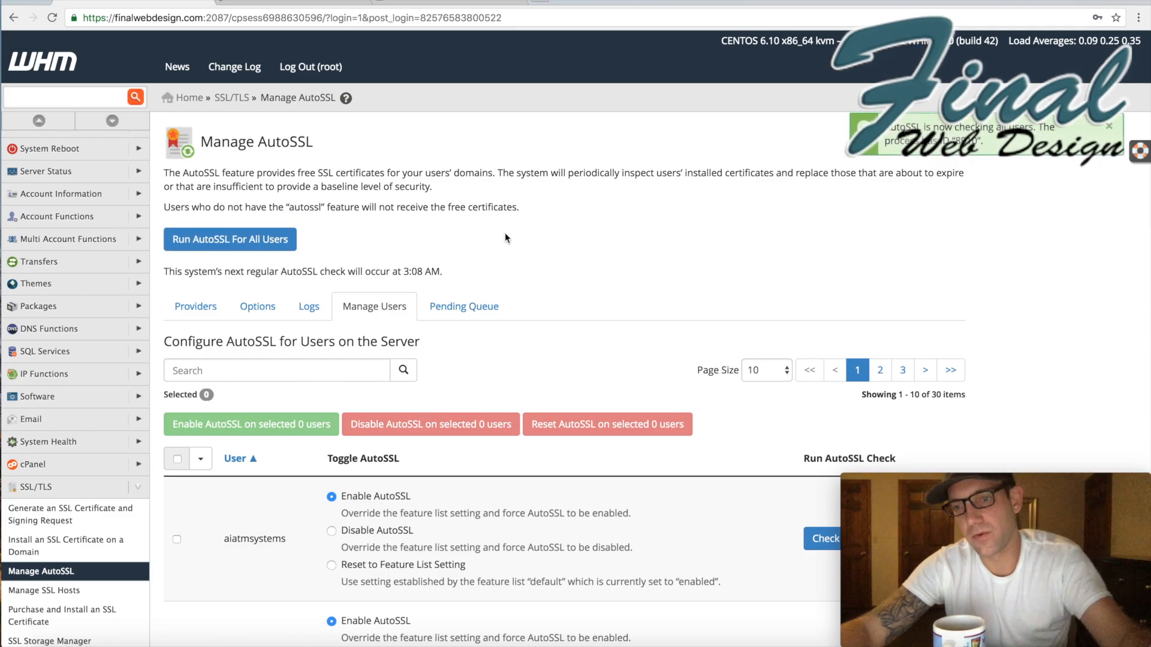
{"action": "scroll", "scroll_direction": "down", "scroll_amount": 3}
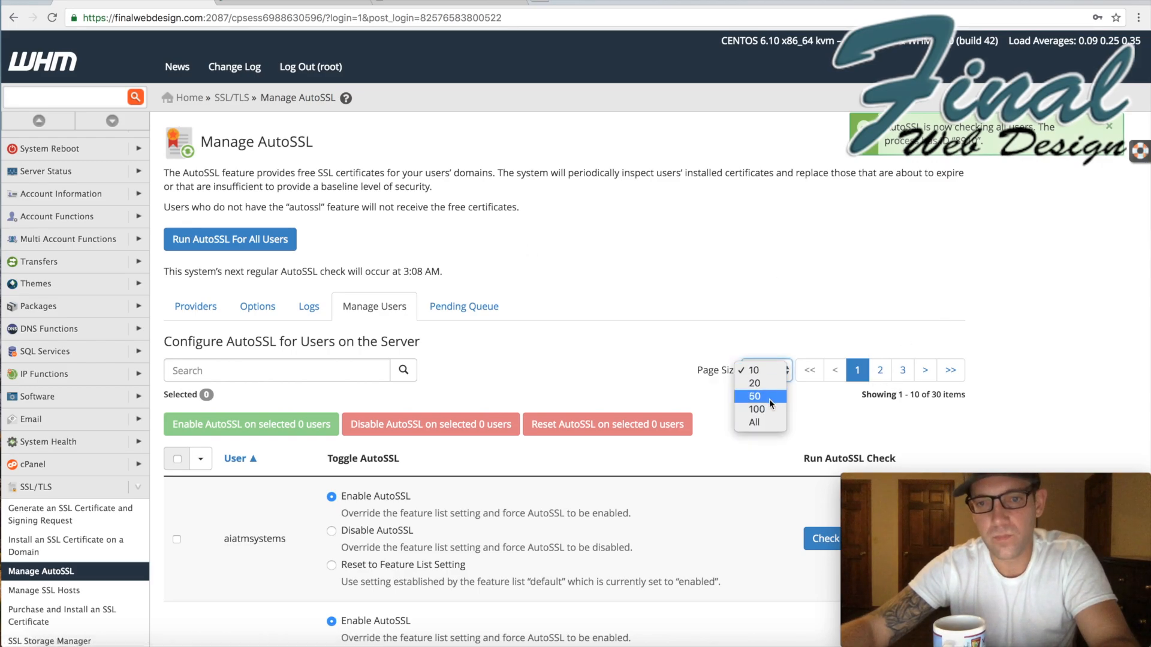
Show 50 users per page so all 30 accounts' AutoSSL settings appear together
{"action": "left_click", "coordinate": [755, 396]}
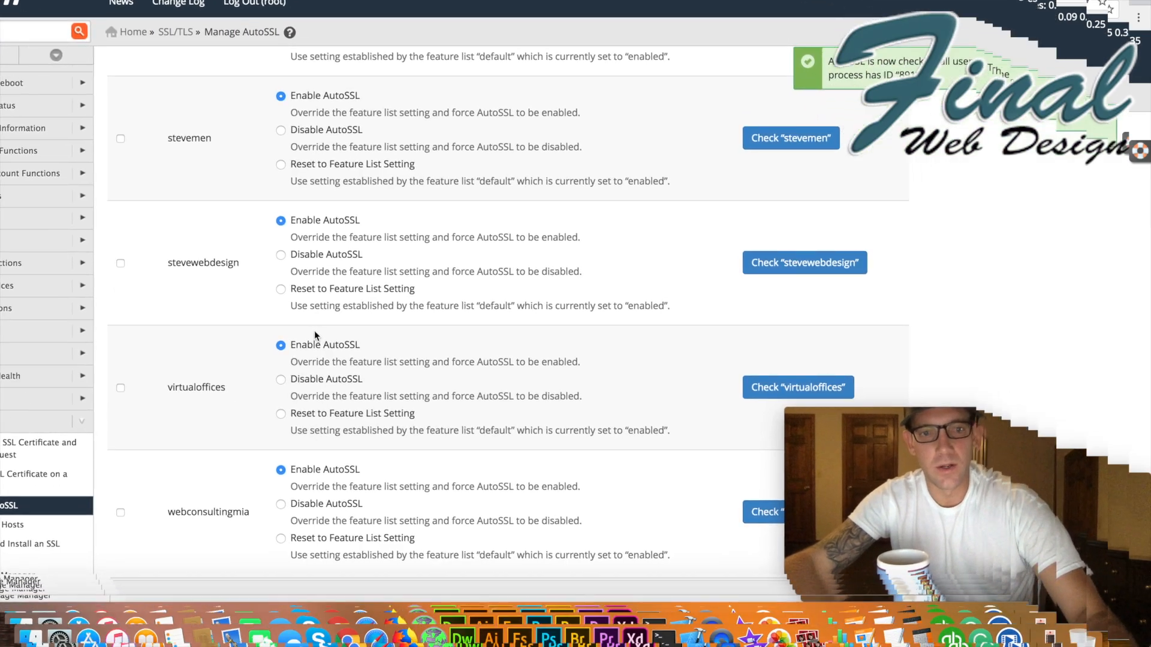
{"action": "scroll", "scroll_direction": "down", "scroll_amount": 3}
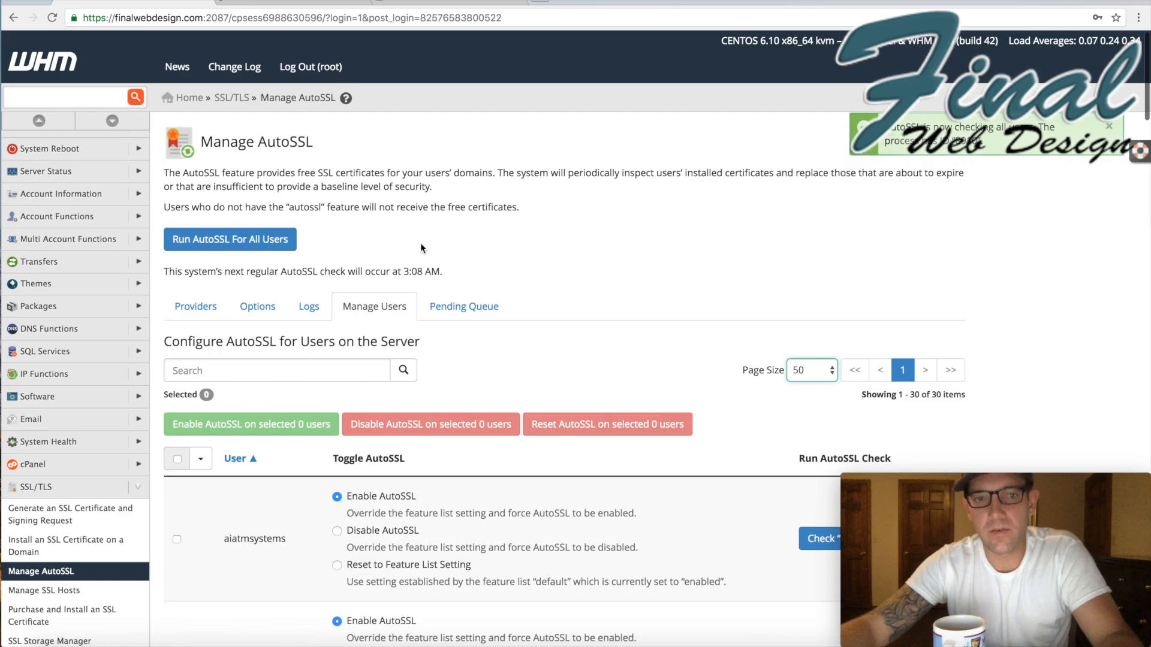
{"action": "scroll", "scroll_direction": "down", "scroll_amount": 3}
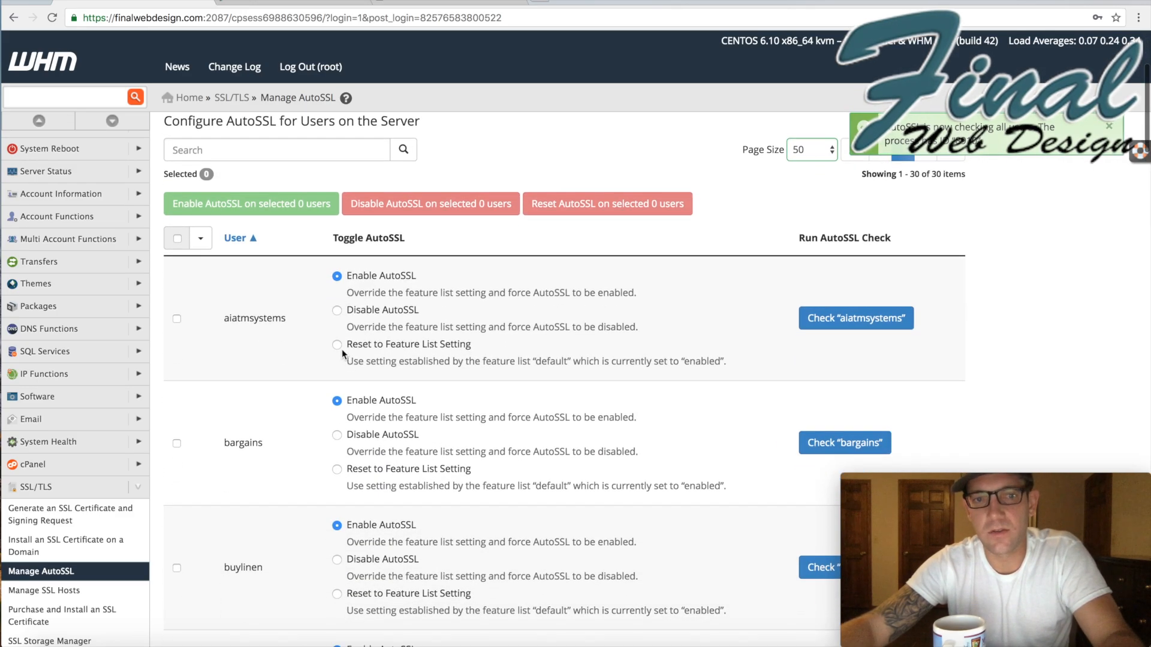
{"action": "mouse_move", "coordinate": [262, 334]}
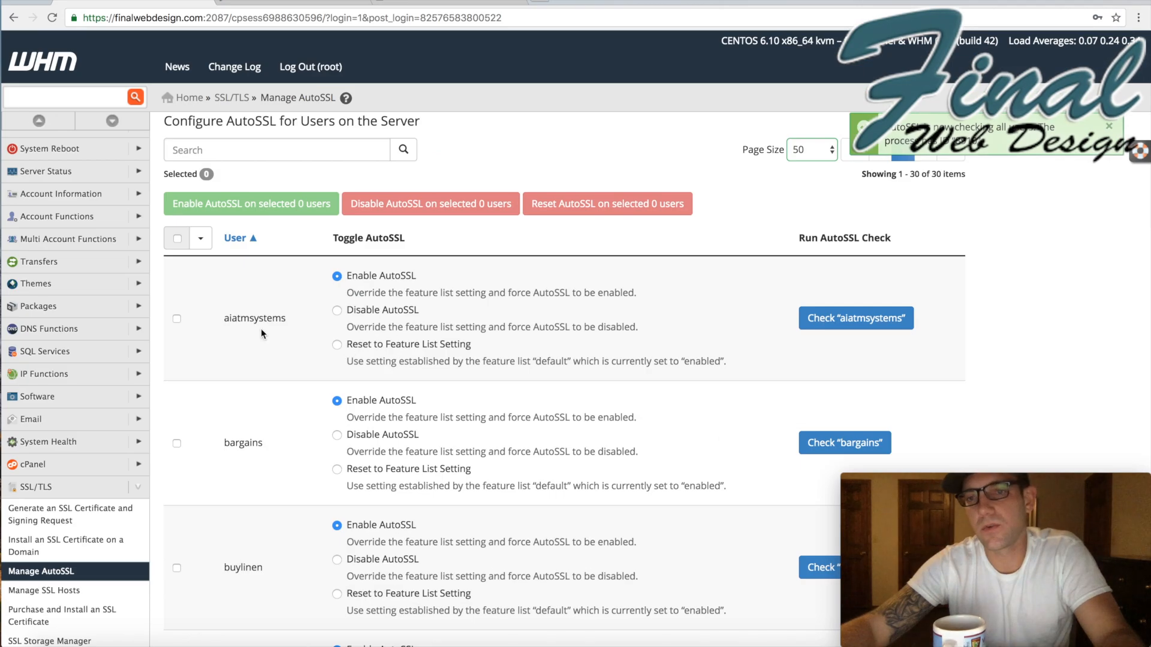
{"action": "mouse_move", "coordinate": [564, 374]}
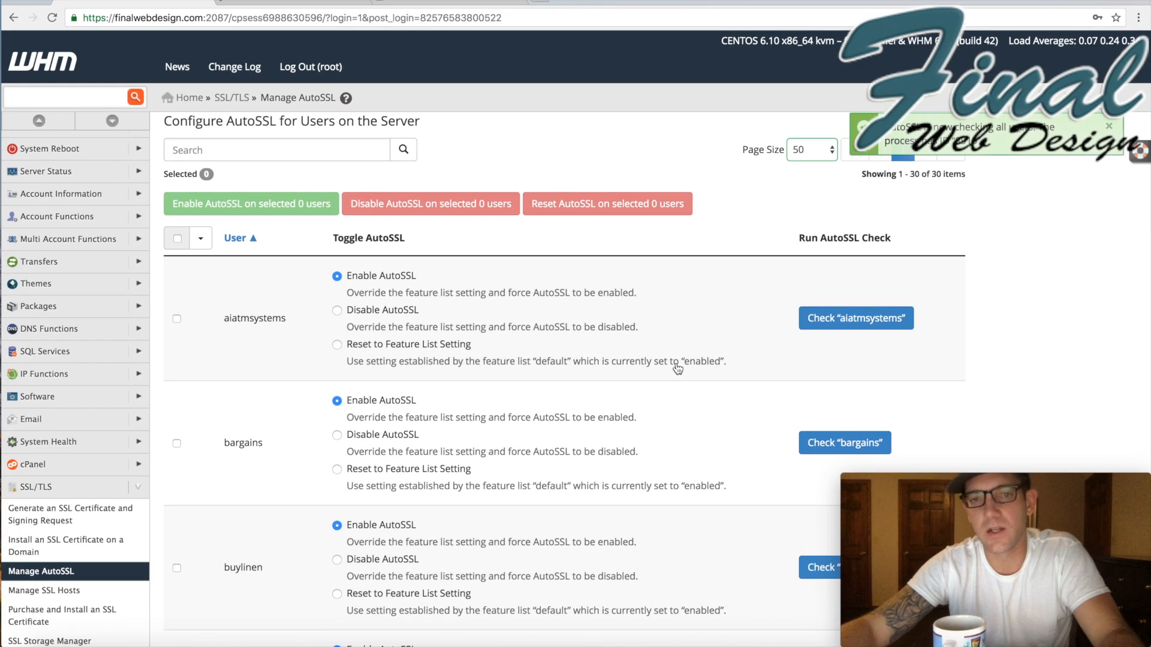
{"action": "mouse_move", "coordinate": [321, 270]}
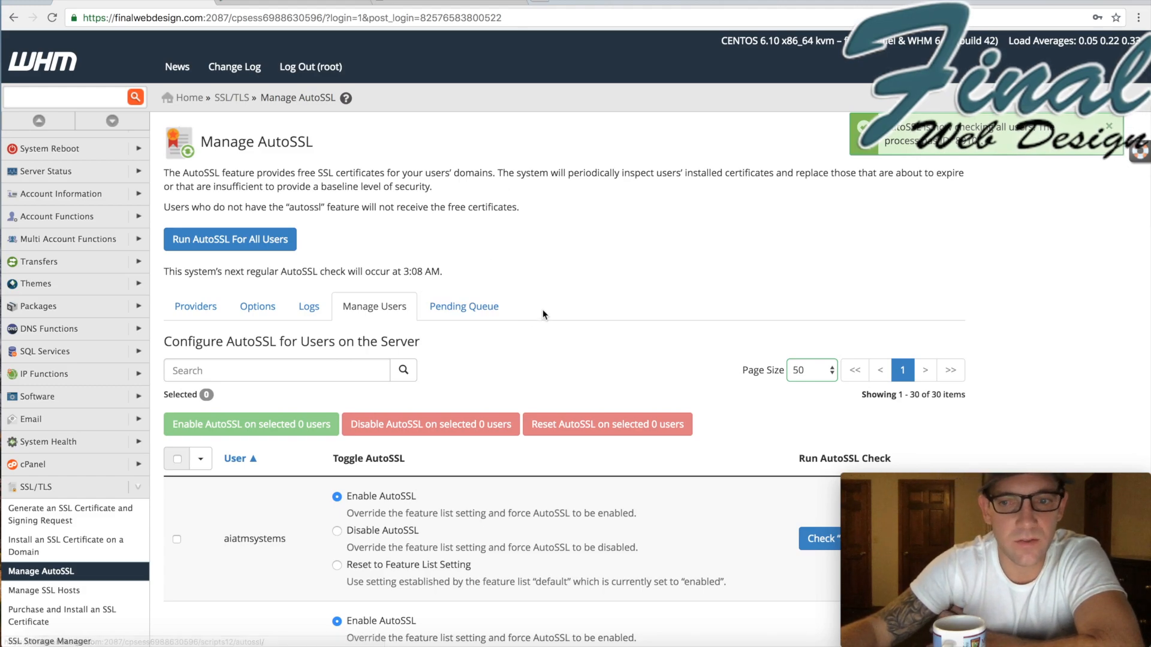
{"action": "mouse_move", "coordinate": [552, 143]}
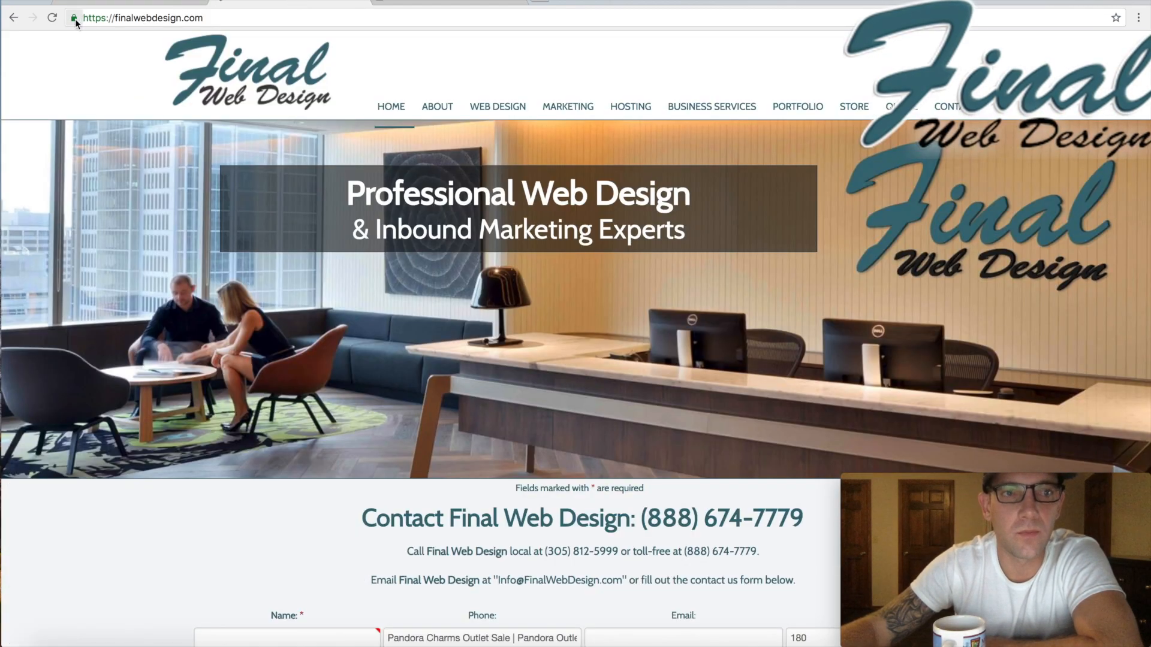
{"action": "mouse_move", "coordinate": [74, 18]}
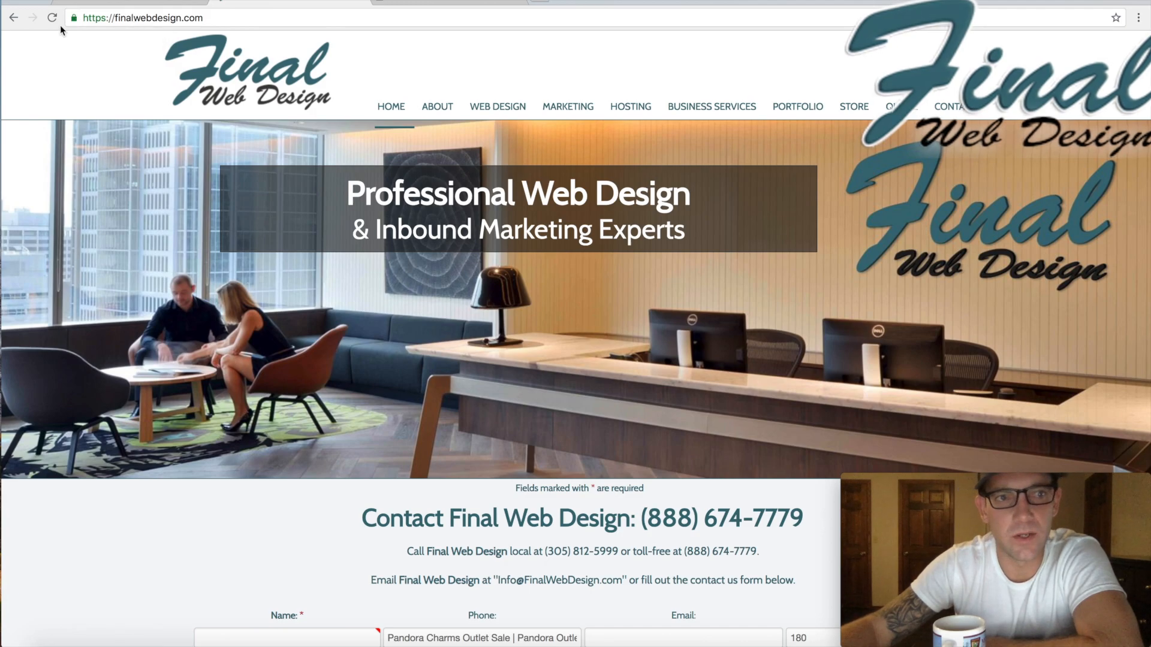
Check finalwebdesign.com's secure padlock details, then compare the Not Secure stevemwebdesign.com tab
{"action": "scroll", "scroll_direction": "down", "scroll_amount": 3}
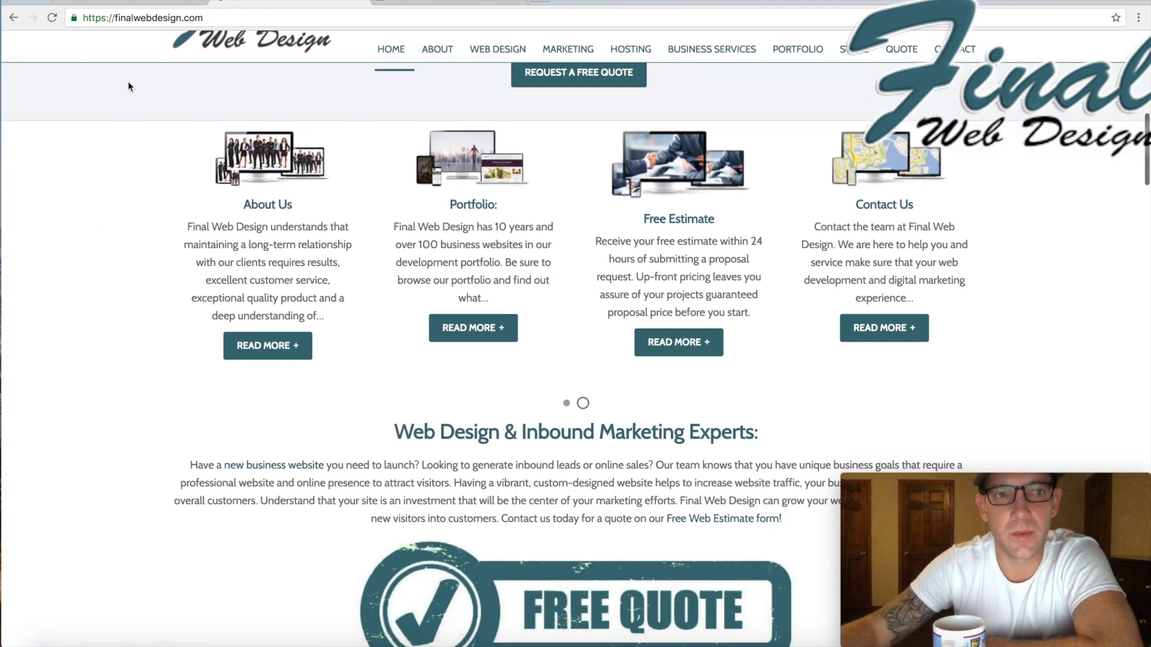
{"action": "left_click", "coordinate": [75, 18]}
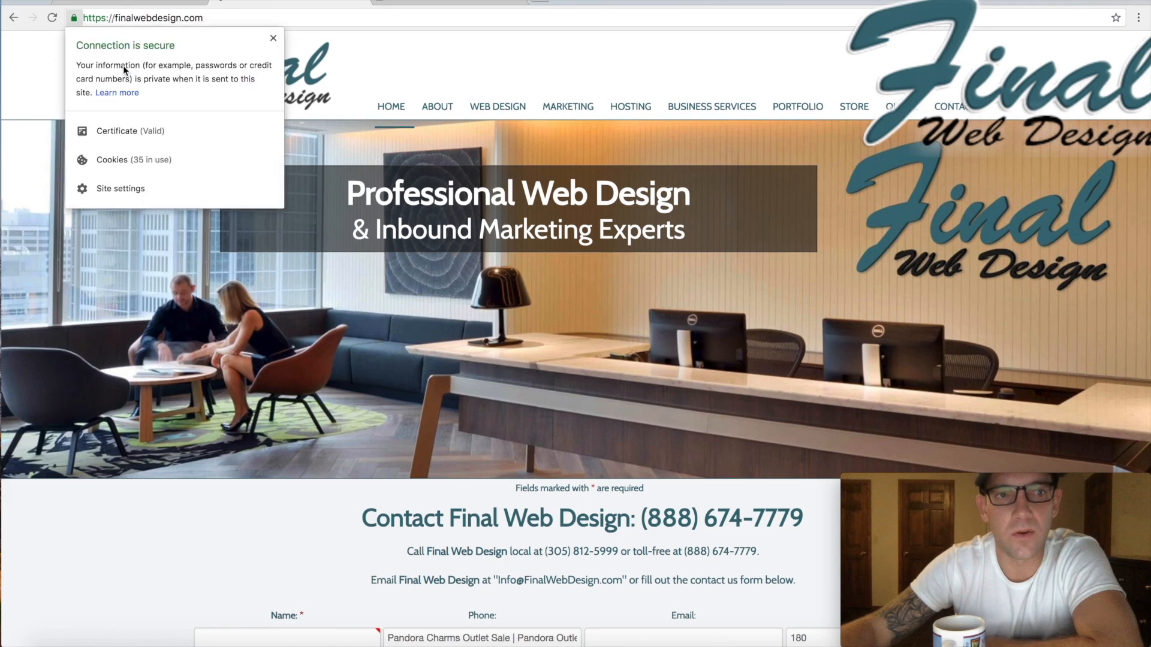
{"action": "left_click", "coordinate": [272, 37]}
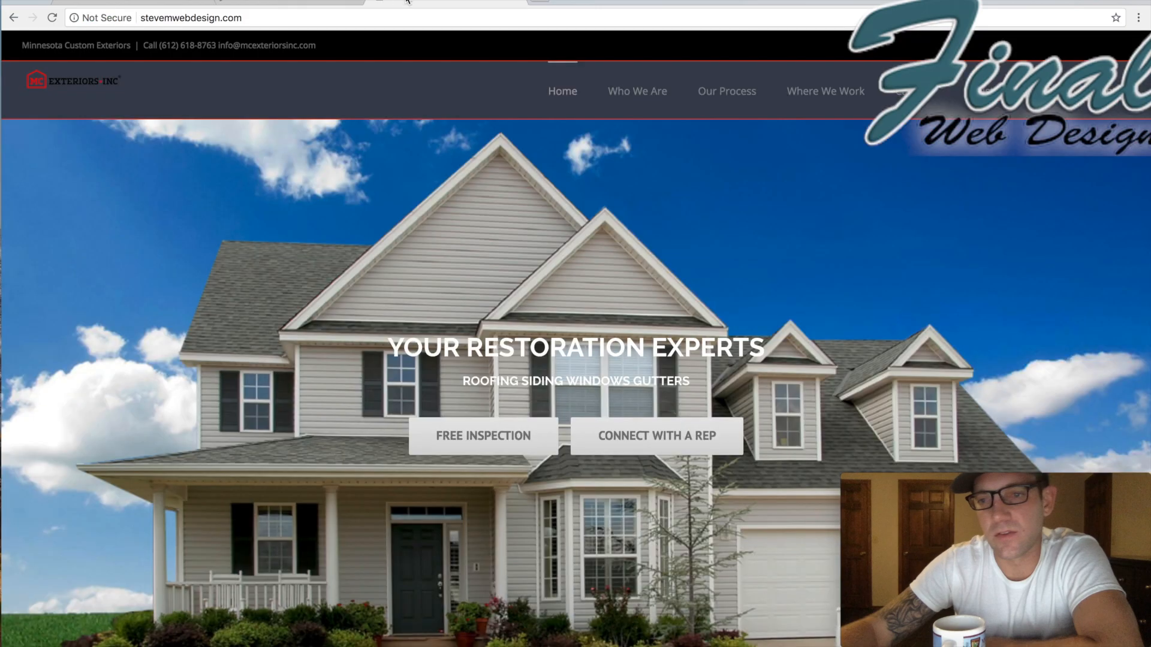
{"action": "scroll", "scroll_direction": "down", "scroll_amount": 3}
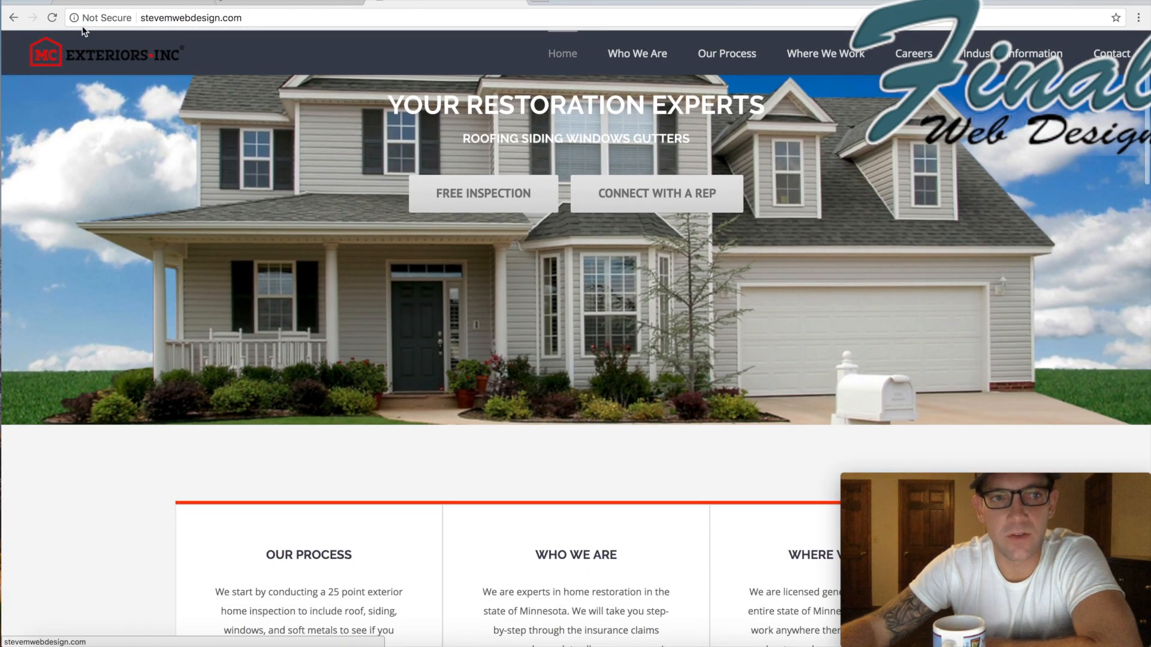
Return to finalwebdesign.com and confirm its connection is secure with a valid certificate
{"action": "left_click", "coordinate": [101, 18]}
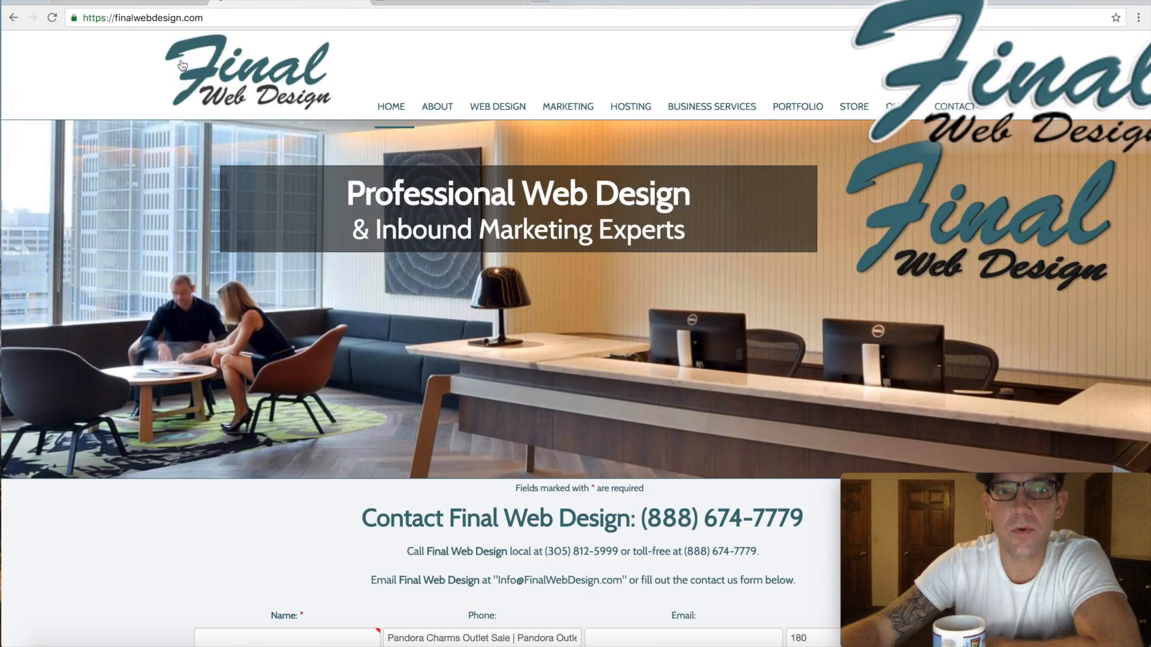
{"action": "left_click", "coordinate": [74, 18]}
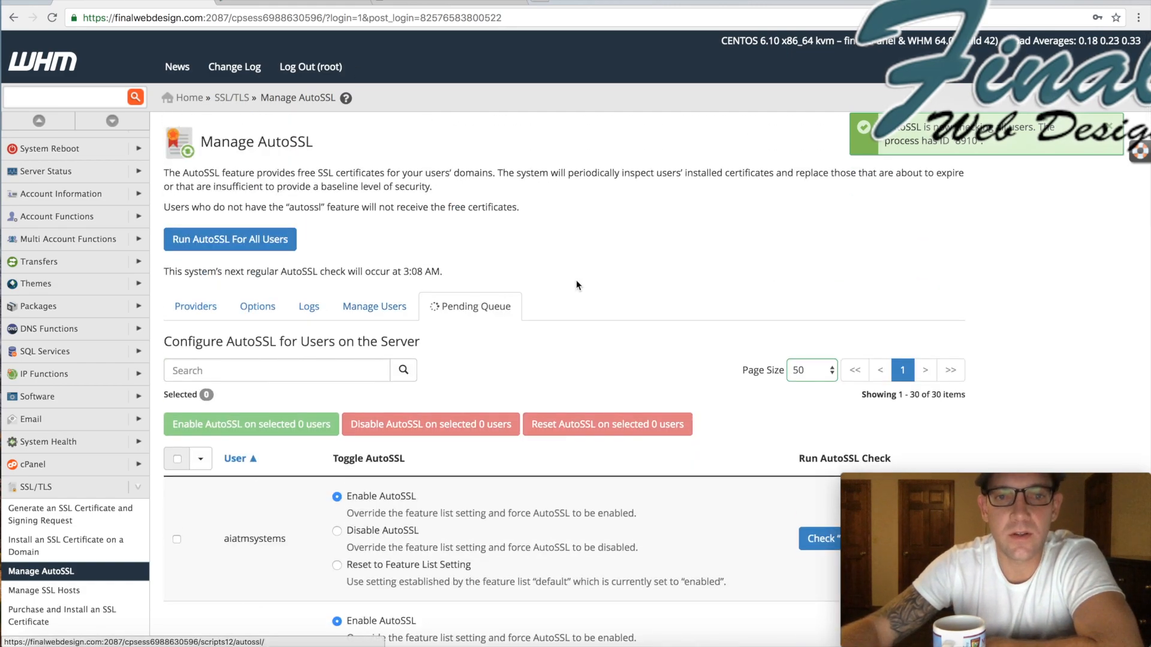
{"action": "left_click", "coordinate": [464, 306]}
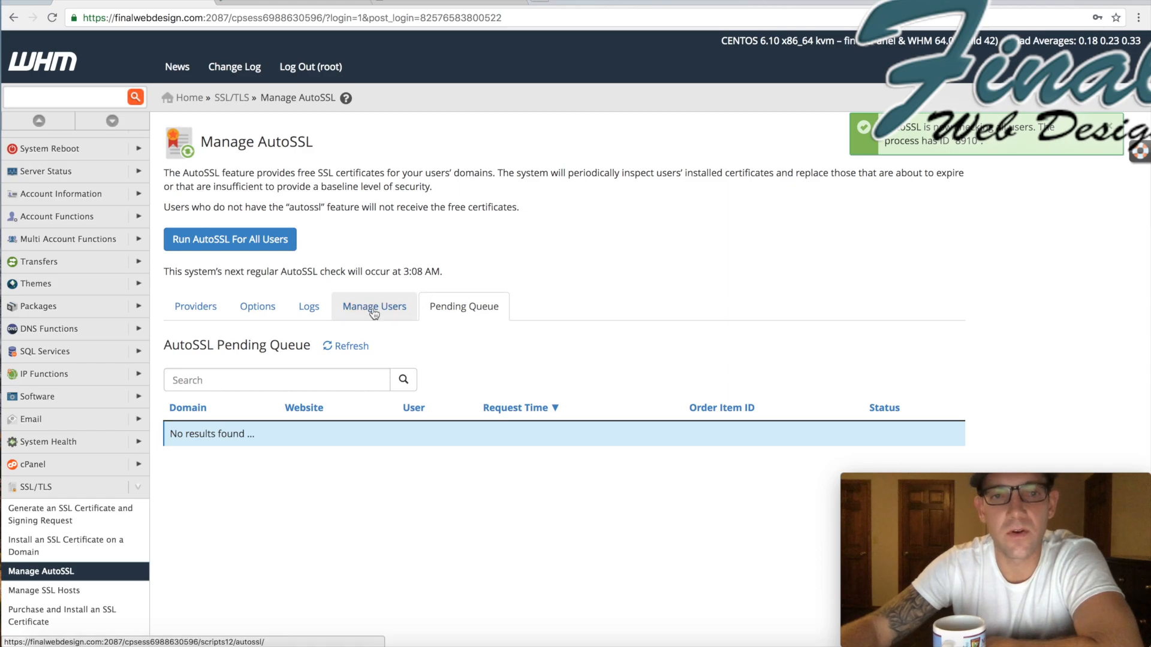
{"action": "left_click", "coordinate": [374, 305]}
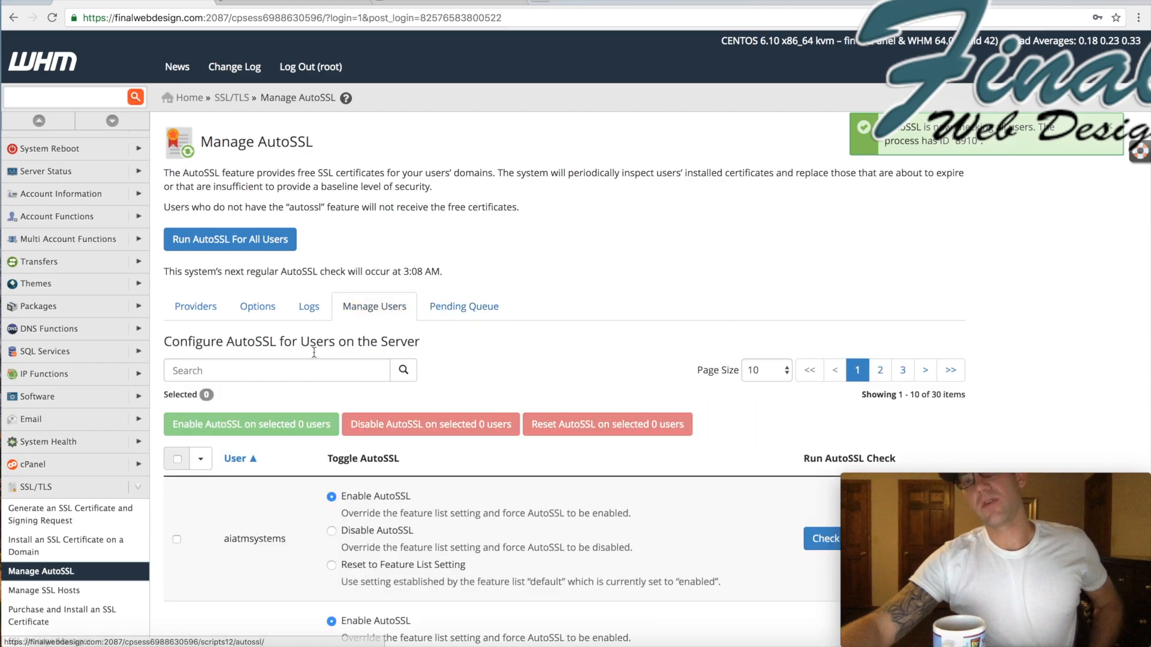
{"action": "mouse_move", "coordinate": [276, 416]}
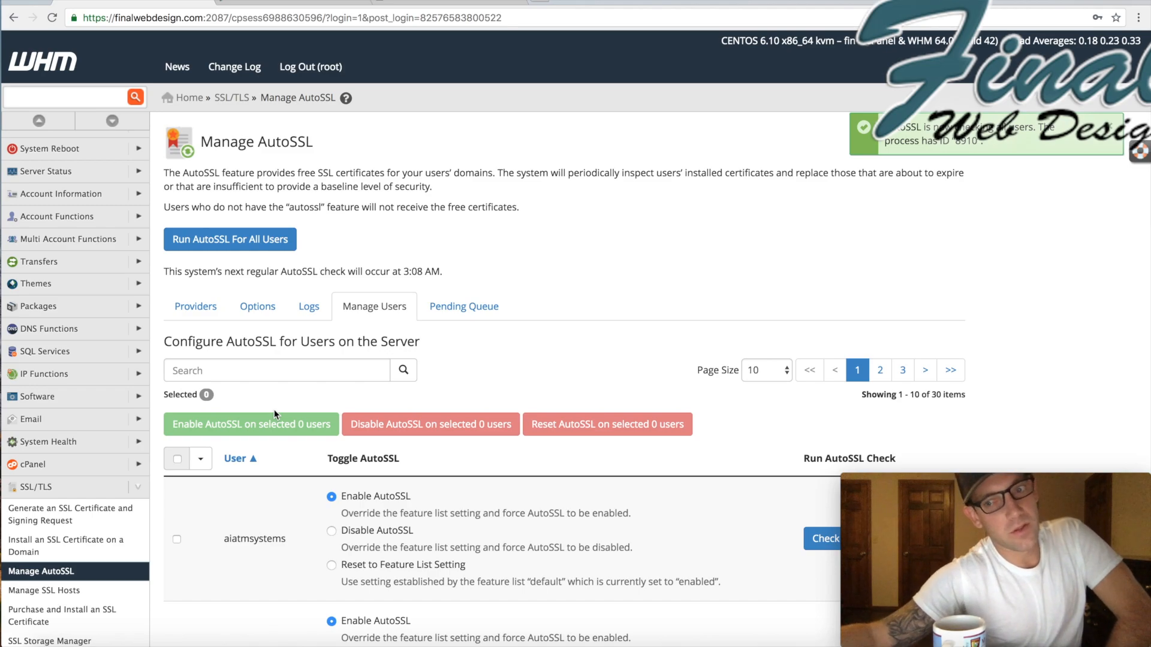
{"action": "mouse_move", "coordinate": [453, 392]}
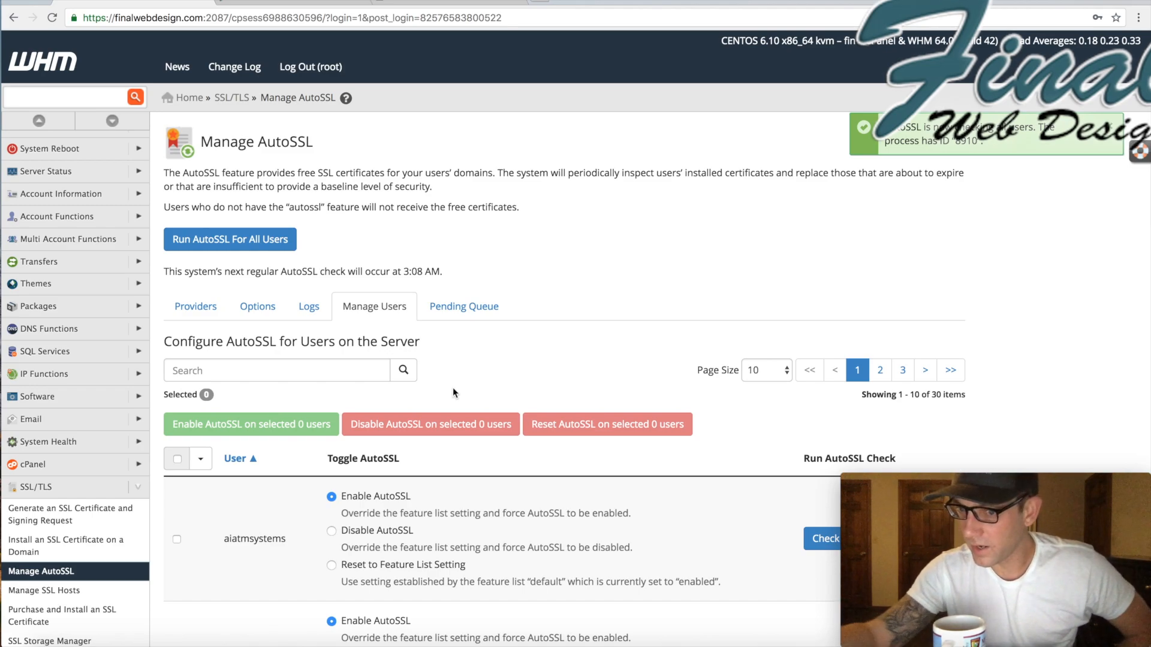
{"action": "mouse_move", "coordinate": [463, 386]}
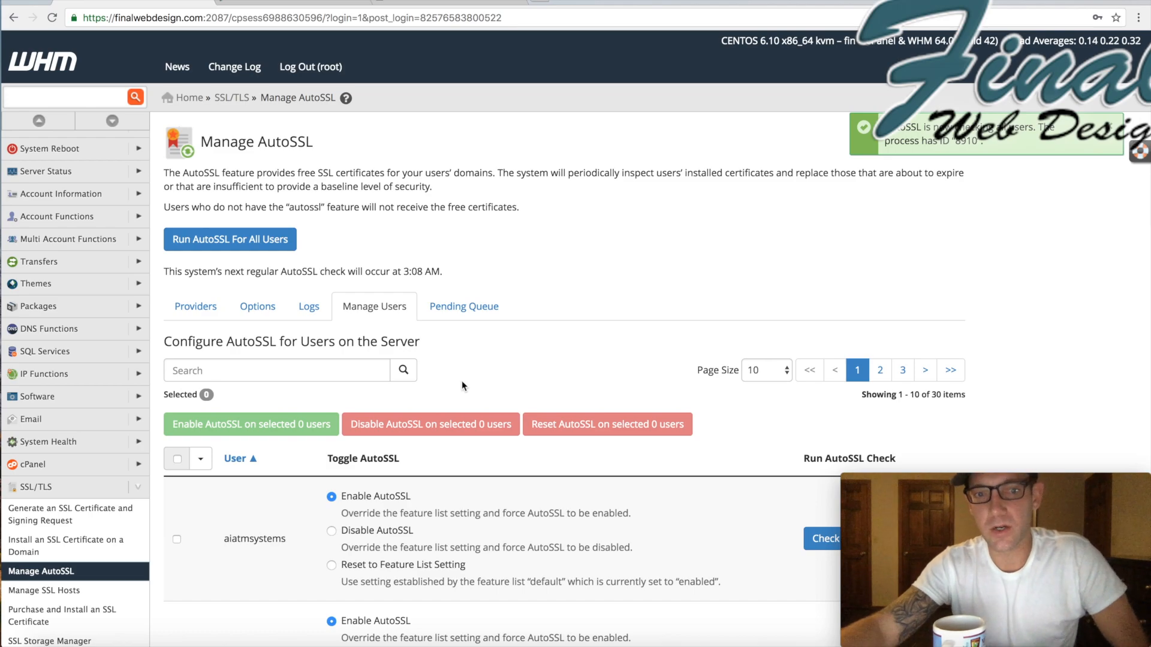